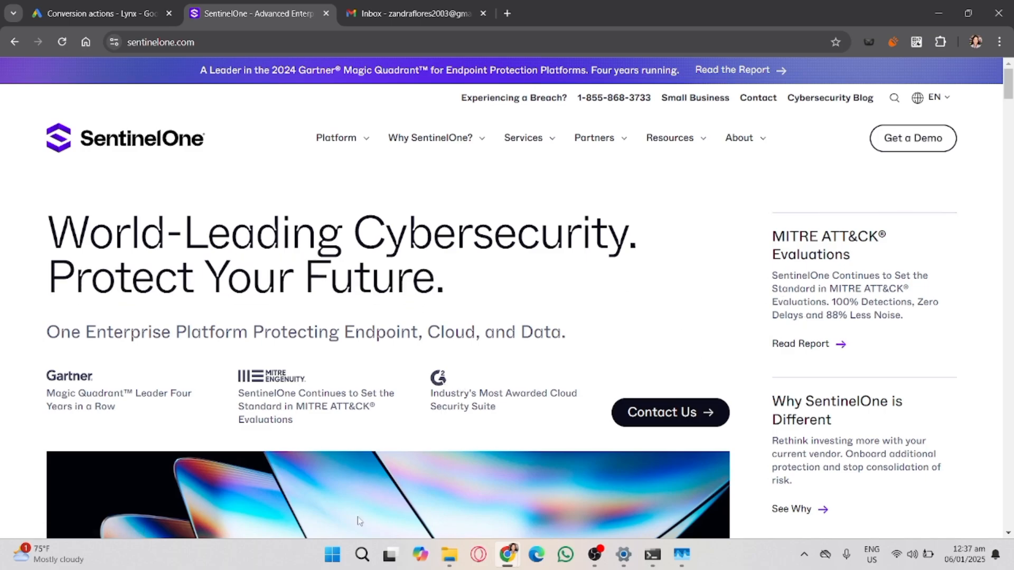
Step: Search Windows for 'control Panel' and launch the Control Panel result
click(361, 554)
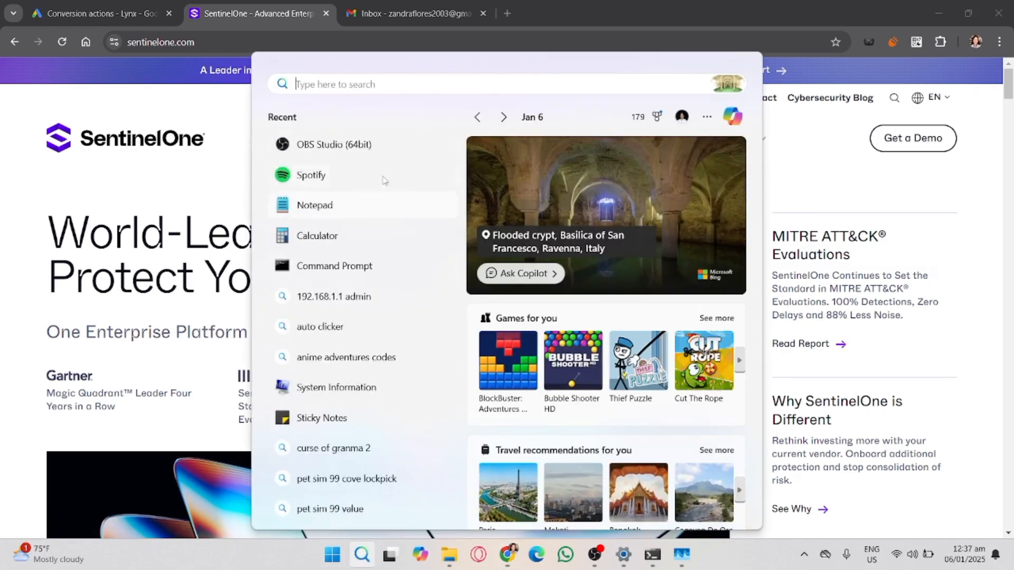
text(control Panel)
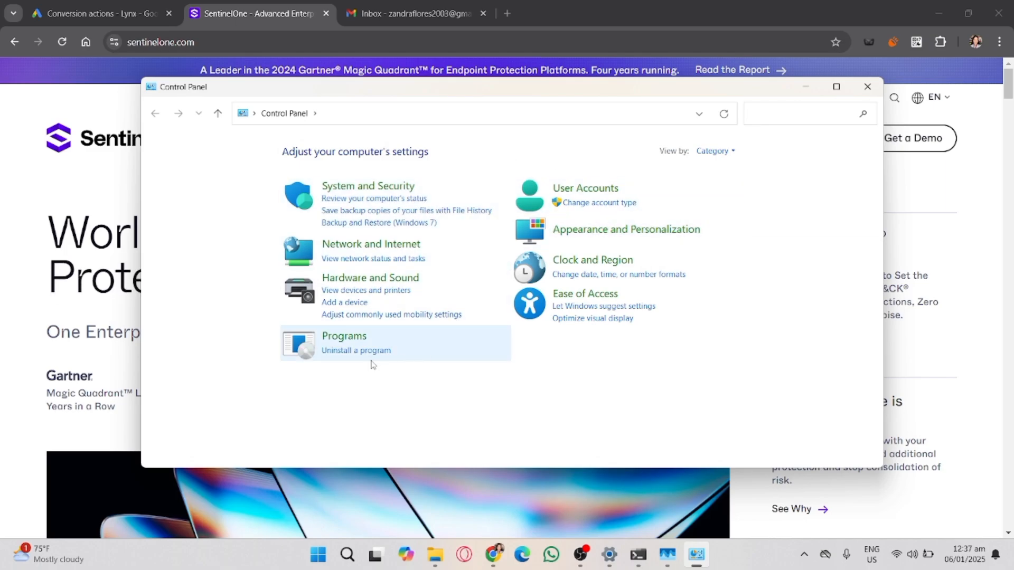
Step: Go into Programs, then Programs and Features to list the 64 installed programs
click(344, 336)
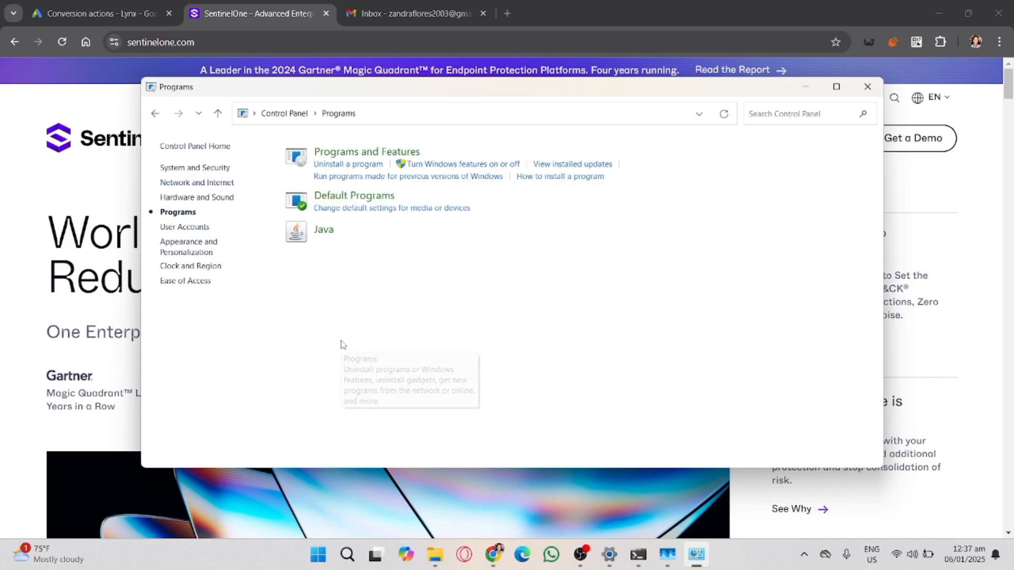
mouse_move(357, 154)
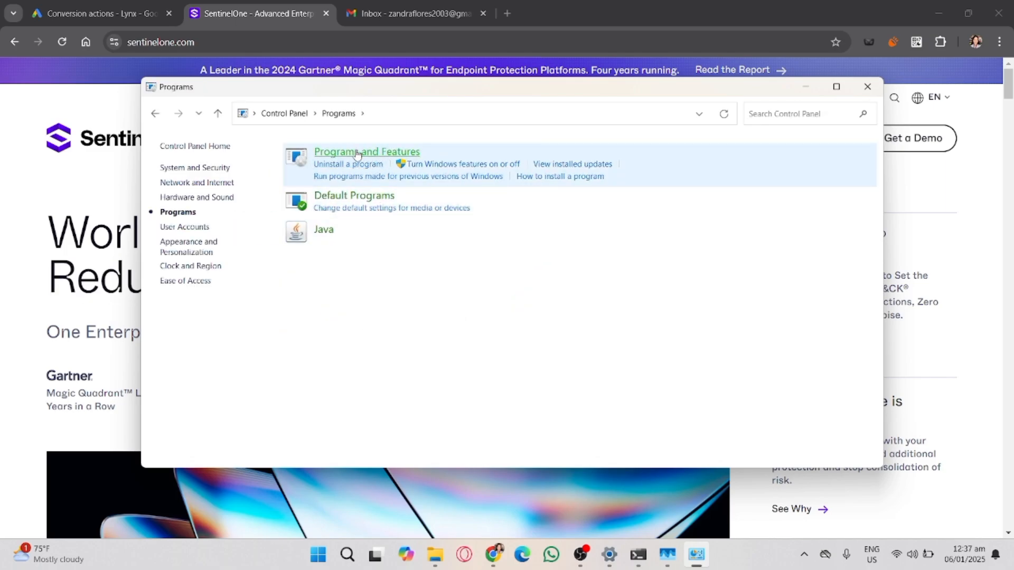
click(366, 152)
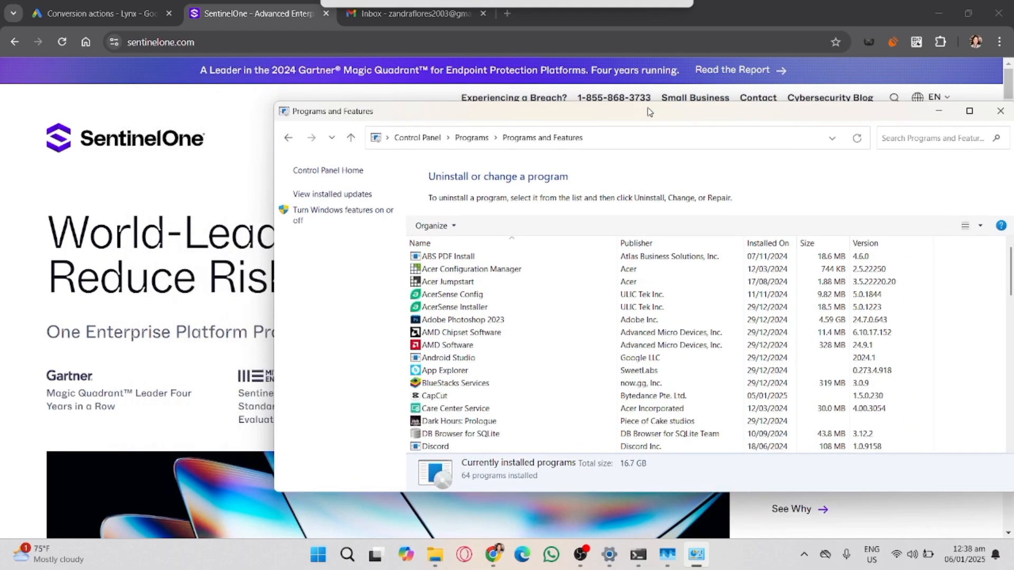
Step: Move the window aside, scroll the program list to the bottom, then close it
drag(646, 111, 514, 81)
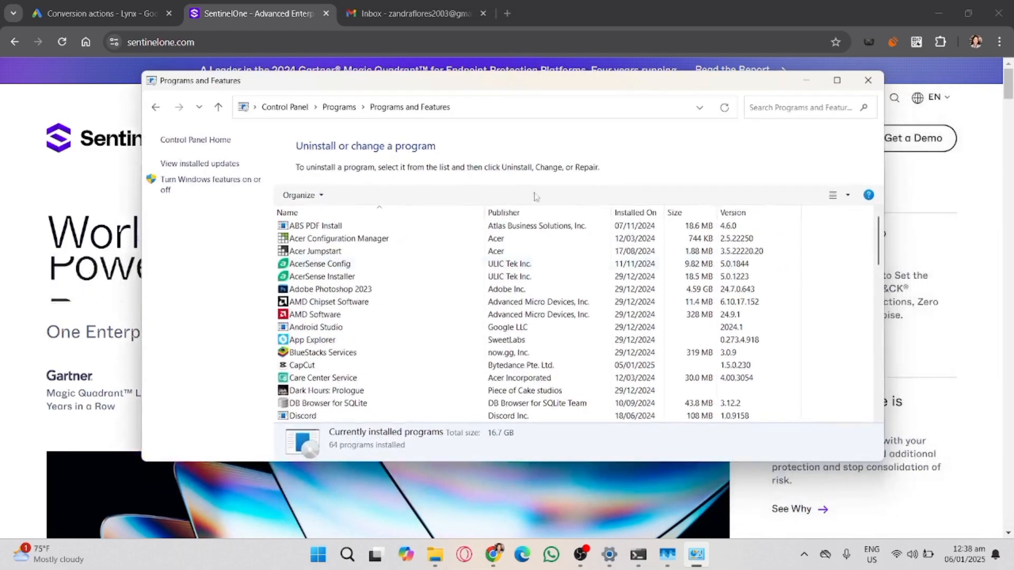
scroll(down, 3)
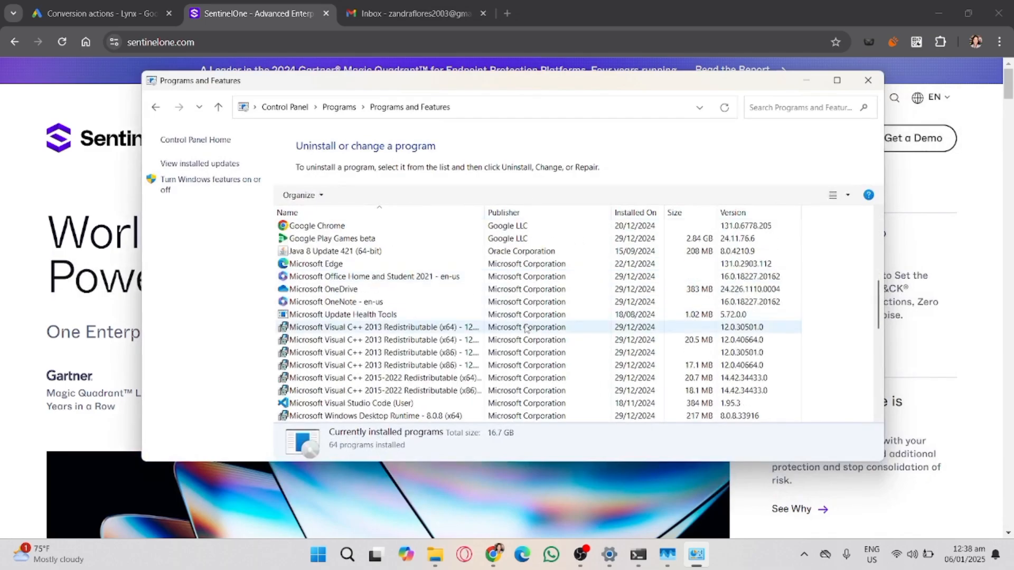
scroll(down, 3)
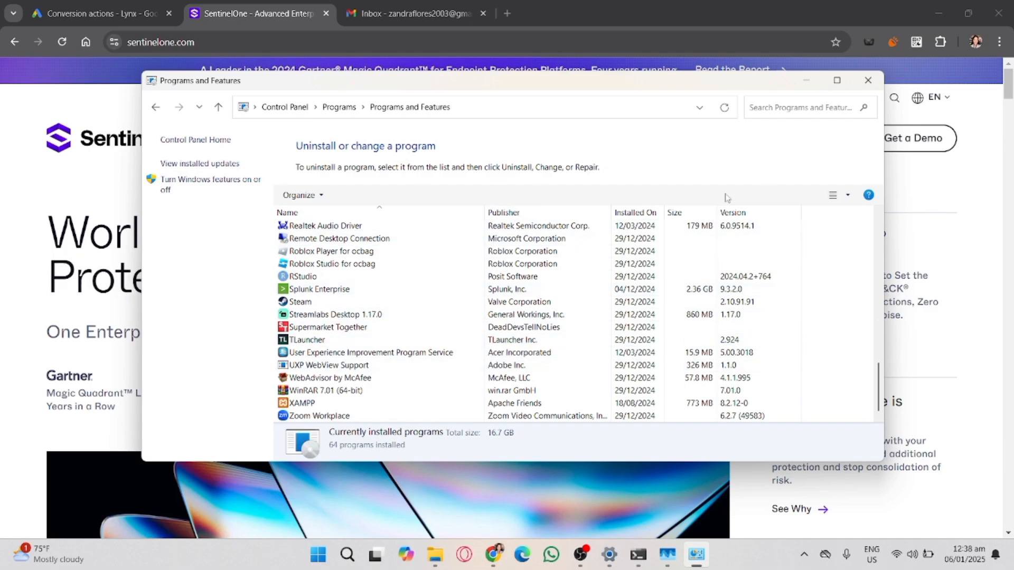
mouse_move(868, 80)
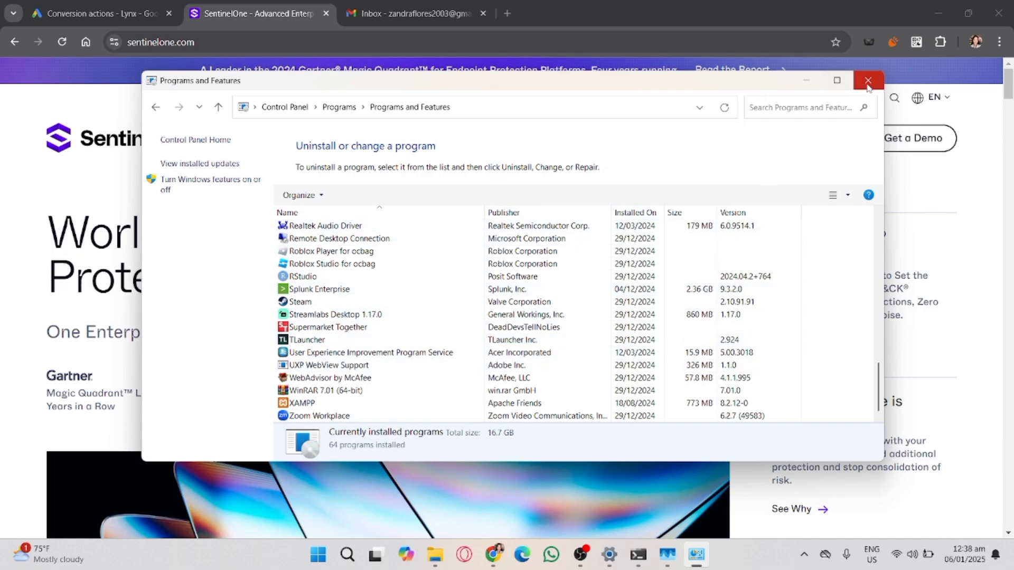
click(868, 80)
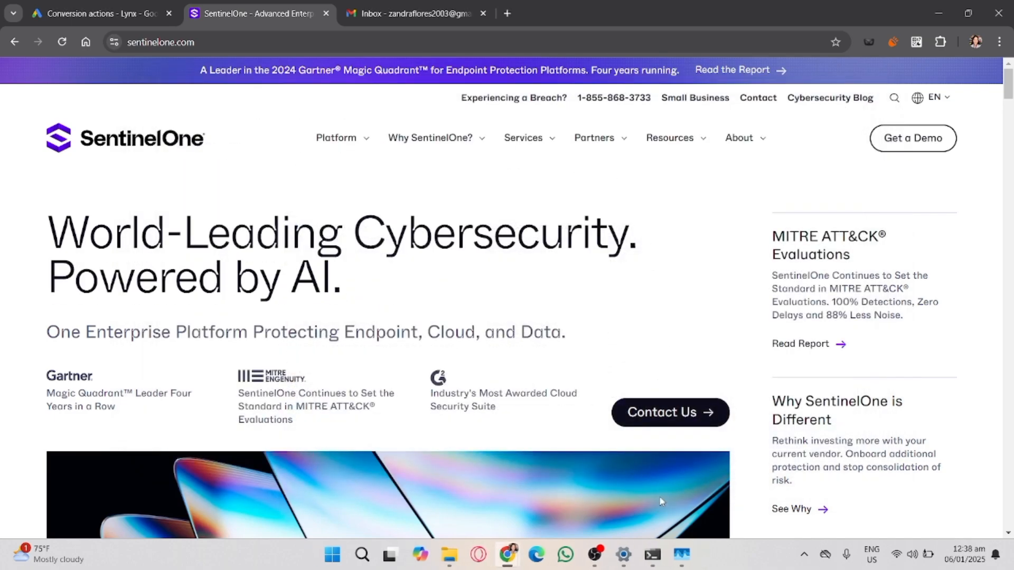
Step: Launch a new Command Prompt window from the taskbar over the SentinelOne page
click(653, 554)
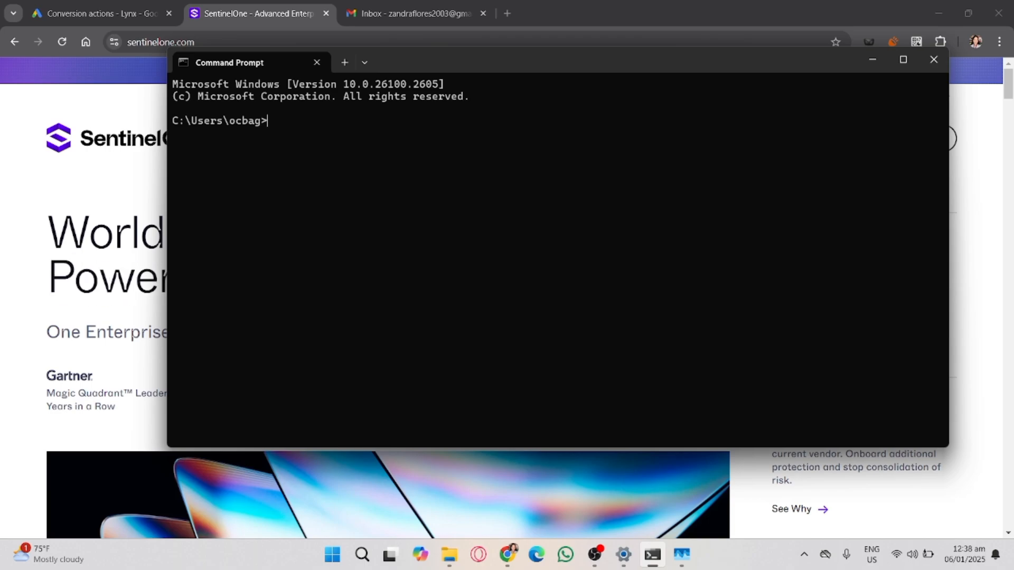
Step: Write 'sentinelctl uninstall' at the C:\Users prompt without running it
text(sentinelctl uninstall)
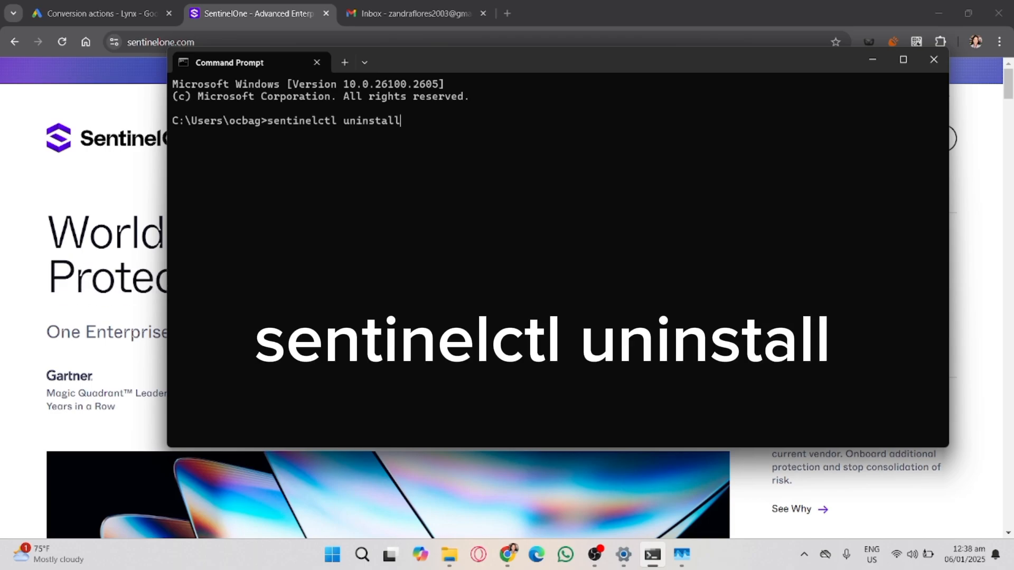
mouse_move(295, 136)
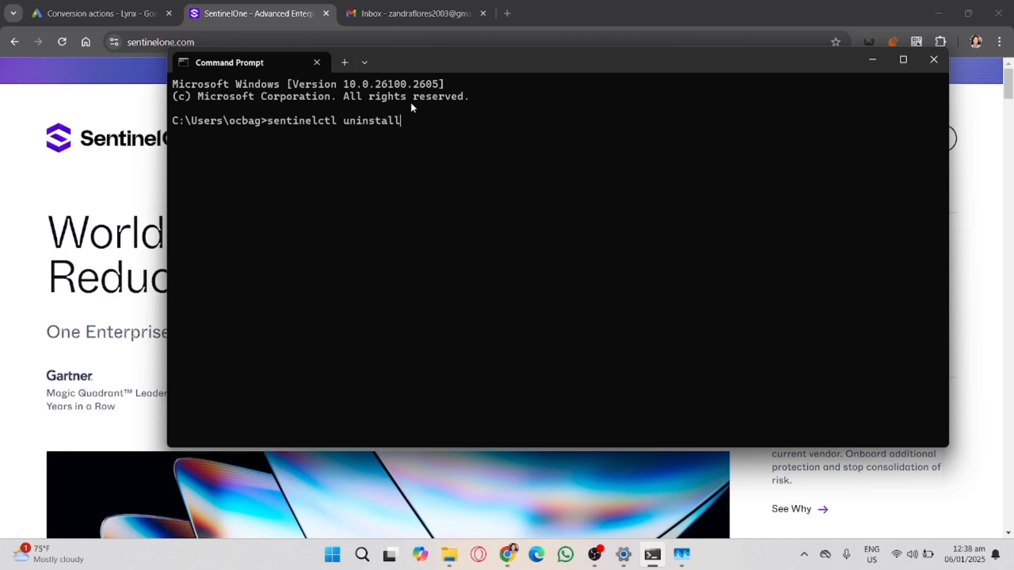
mouse_move(642, 131)
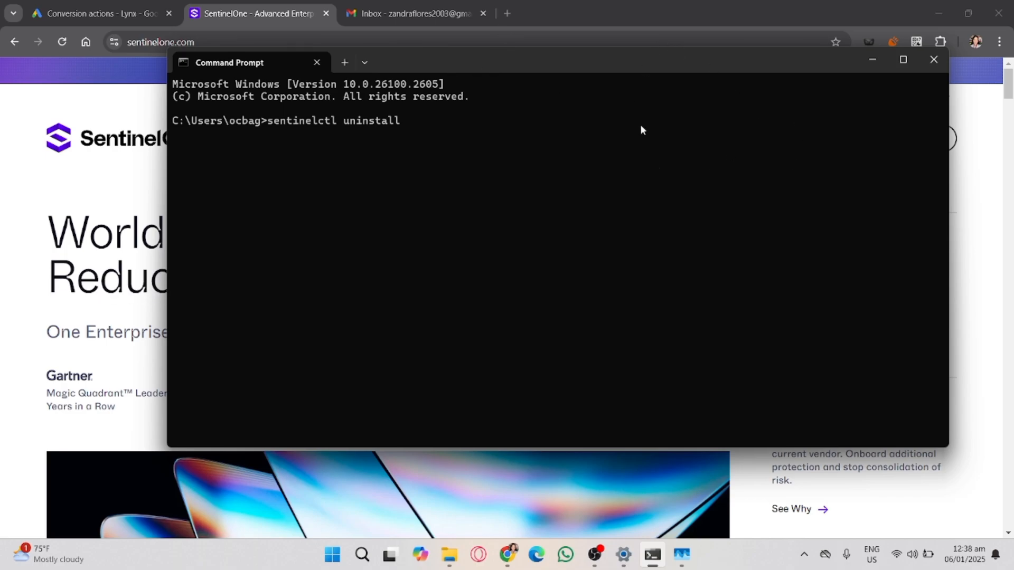